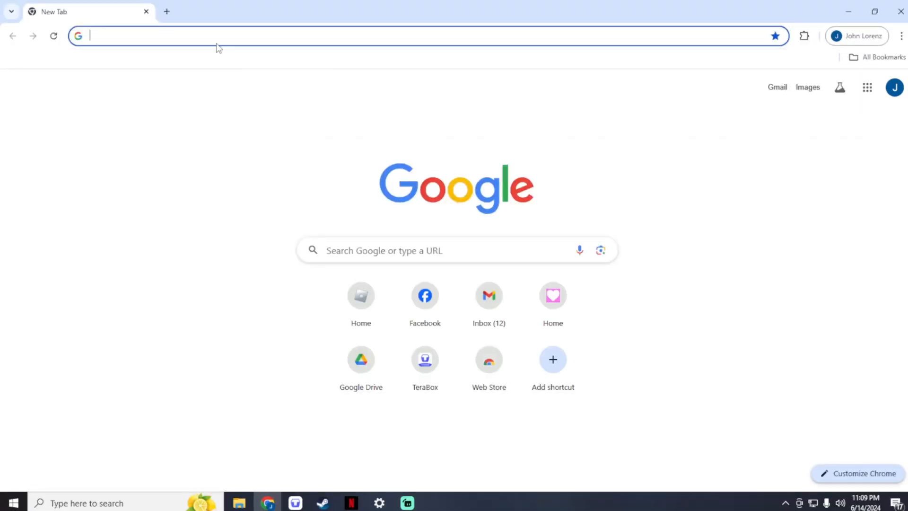
Step: Search Google for 'dmc peak of combat' and open the game's official website result
type("dmc peak of combat")
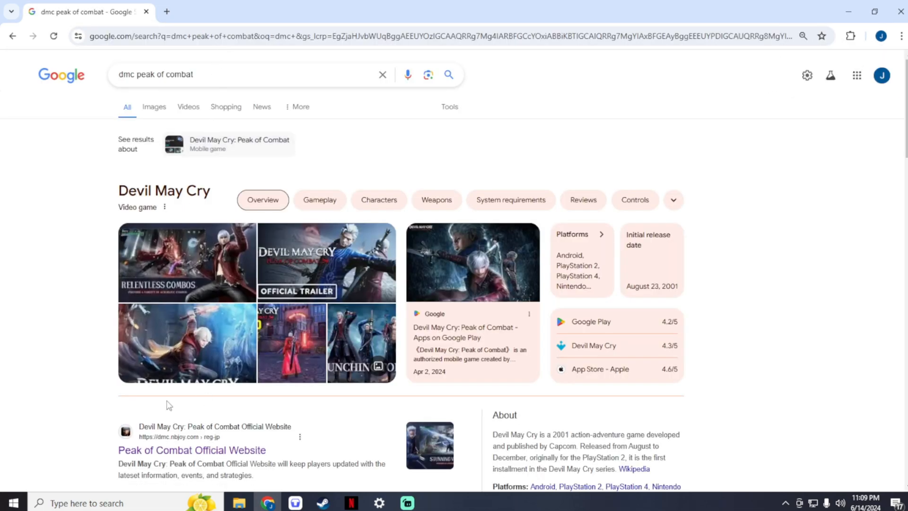
left_click(191, 450)
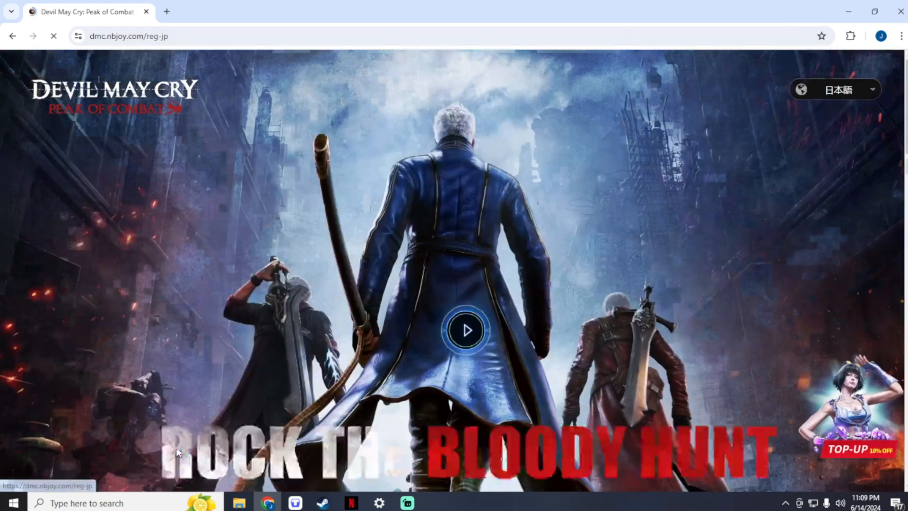
Step: Download the official LDPlayer emulator installer from the game's website
left_click(836, 90)
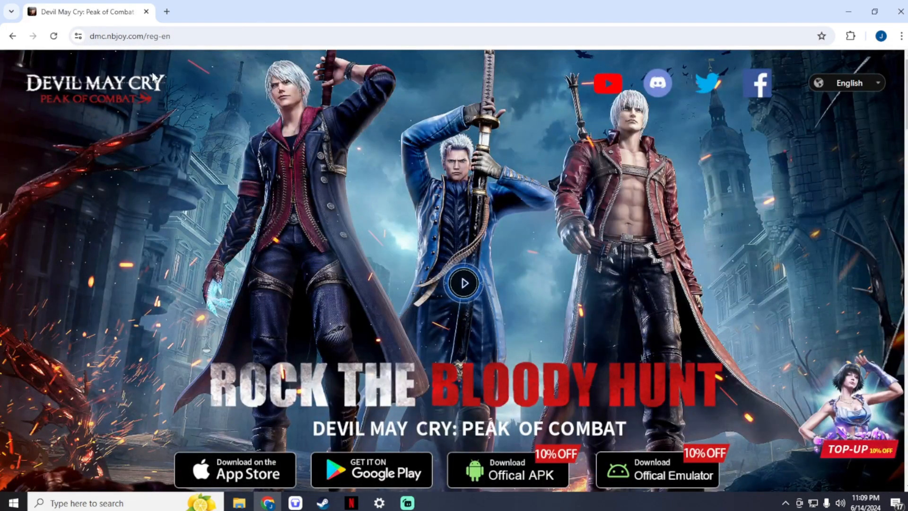
mouse_move(307, 257)
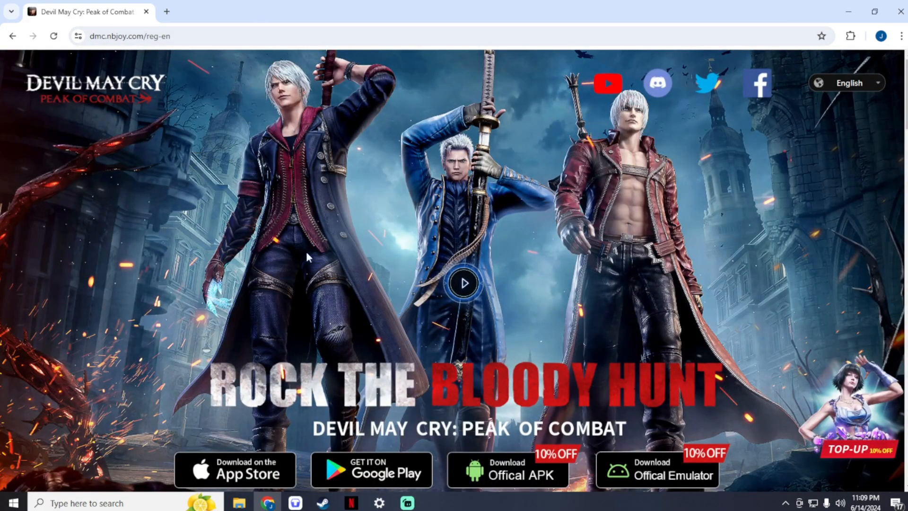
mouse_move(454, 336)
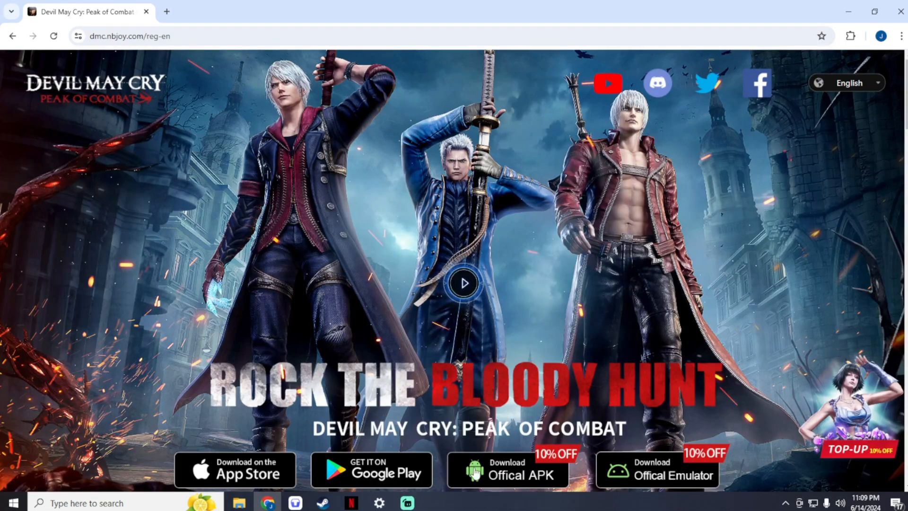
mouse_move(224, 431)
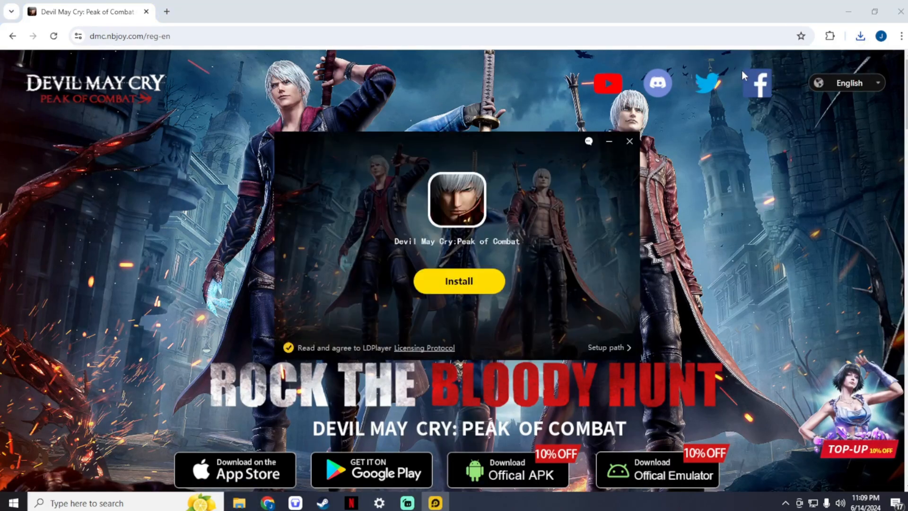
Step: Install LDPlayer with Devil May Cry: Peak of Combat and let the game launch
left_click(458, 281)
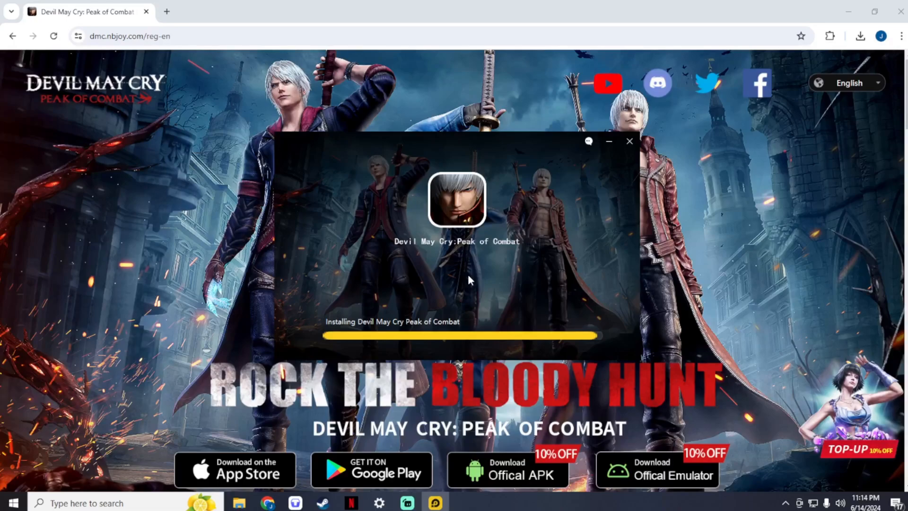
left_click(630, 141)
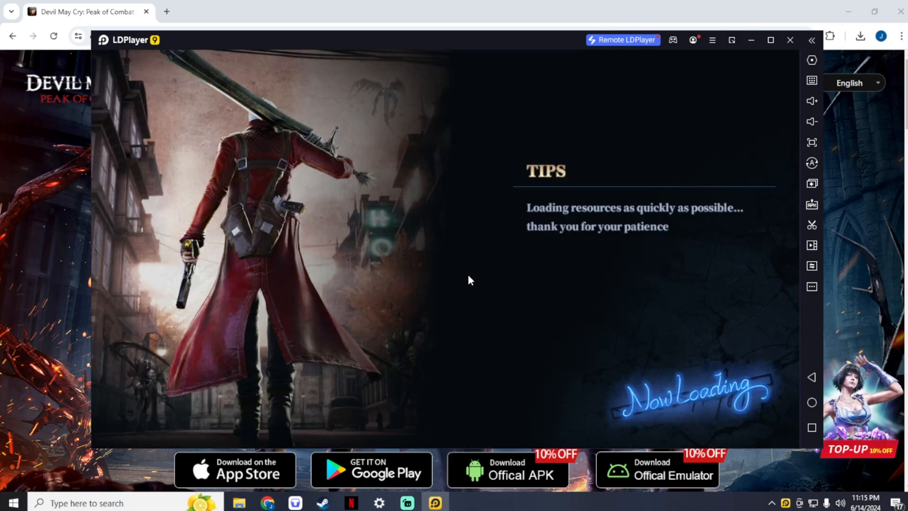
mouse_move(752, 40)
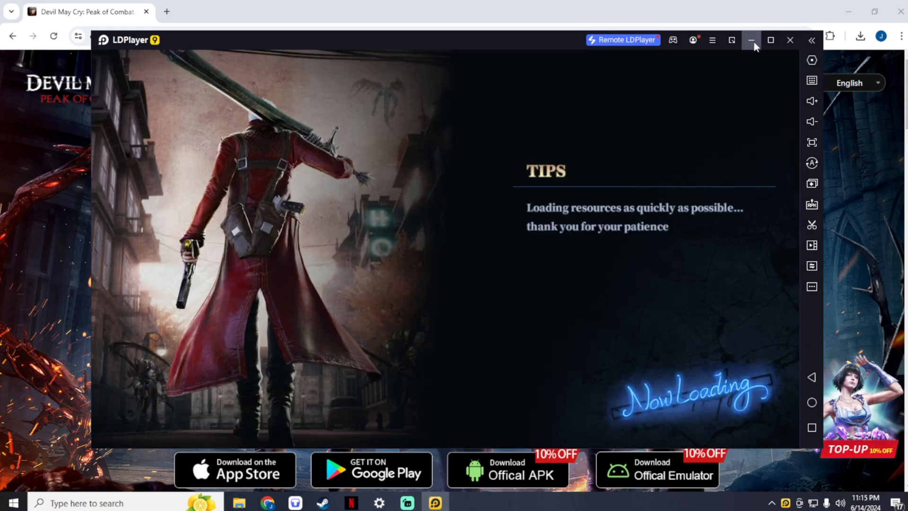
Step: Maximize the LDPlayer window while the game's resource download runs
left_click(771, 39)
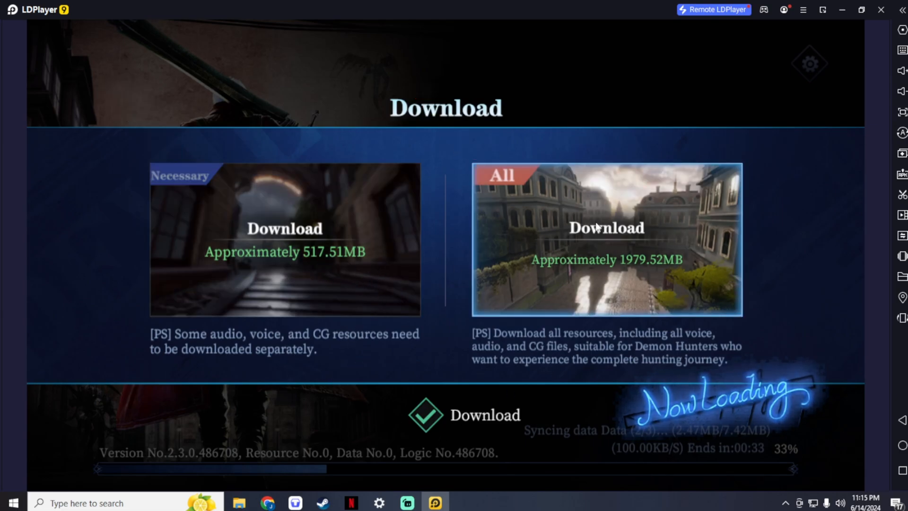
mouse_move(506, 177)
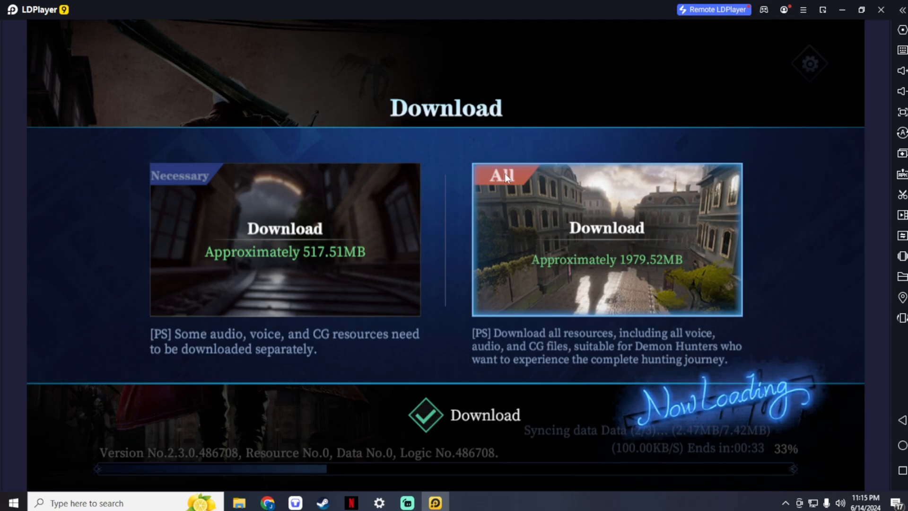
mouse_move(407, 365)
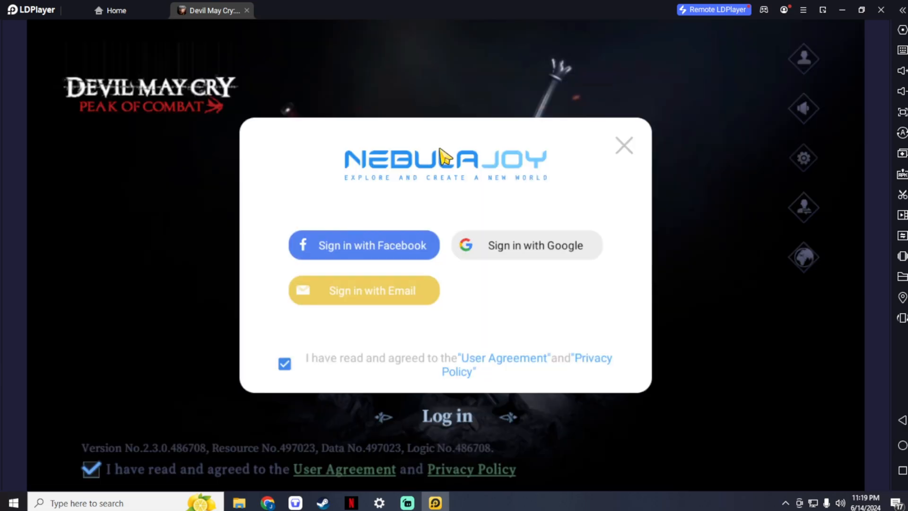
mouse_move(489, 200)
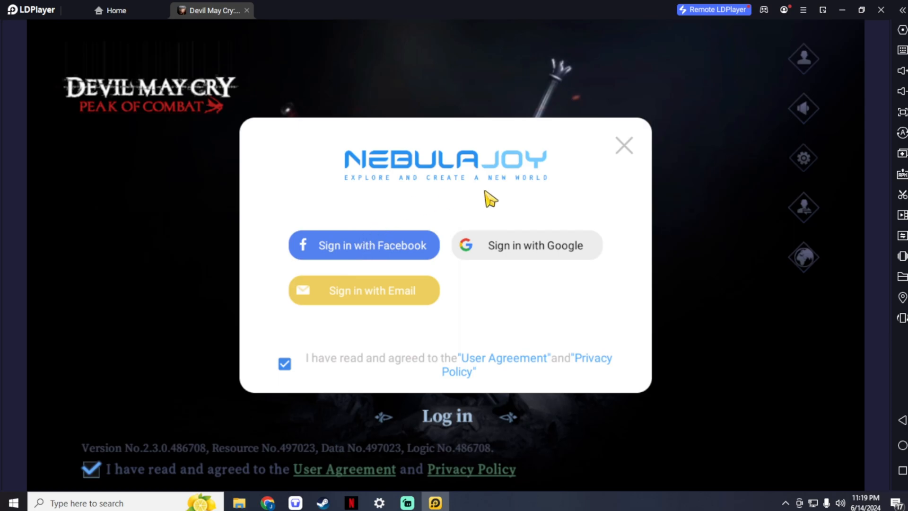
mouse_move(558, 249)
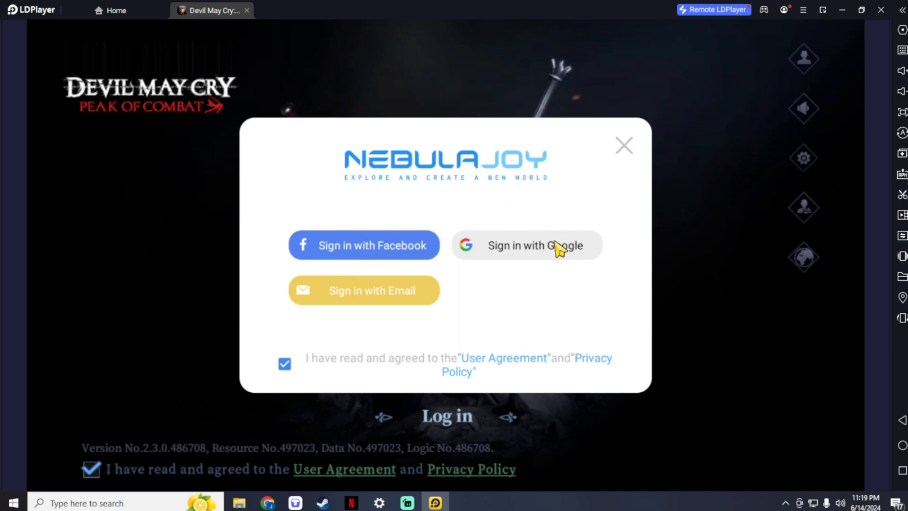
mouse_move(391, 273)
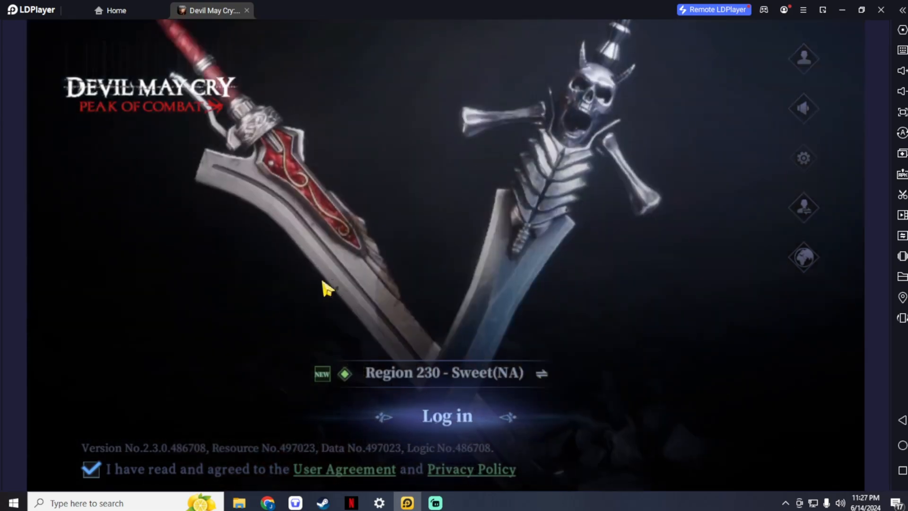
mouse_move(533, 390)
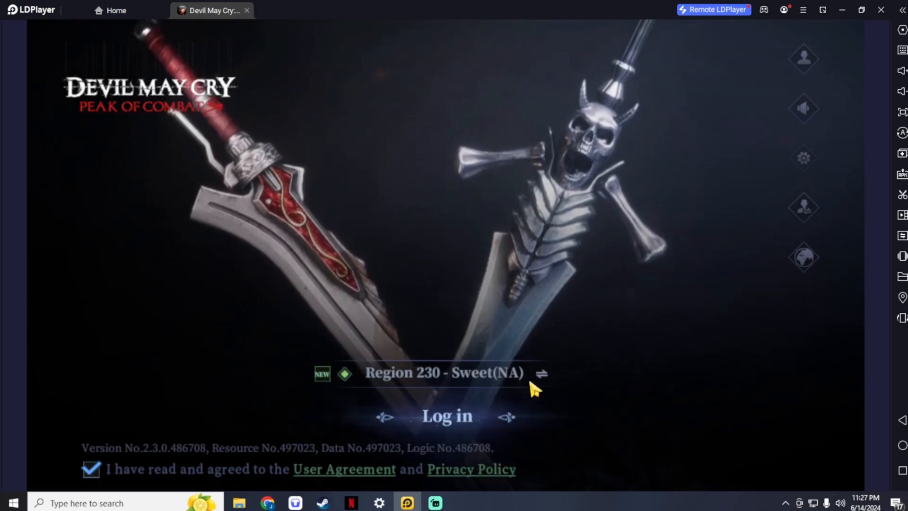
Step: Check the server list, confirm Region 230 - Sweet (NA) and start loading the game
left_click(541, 373)
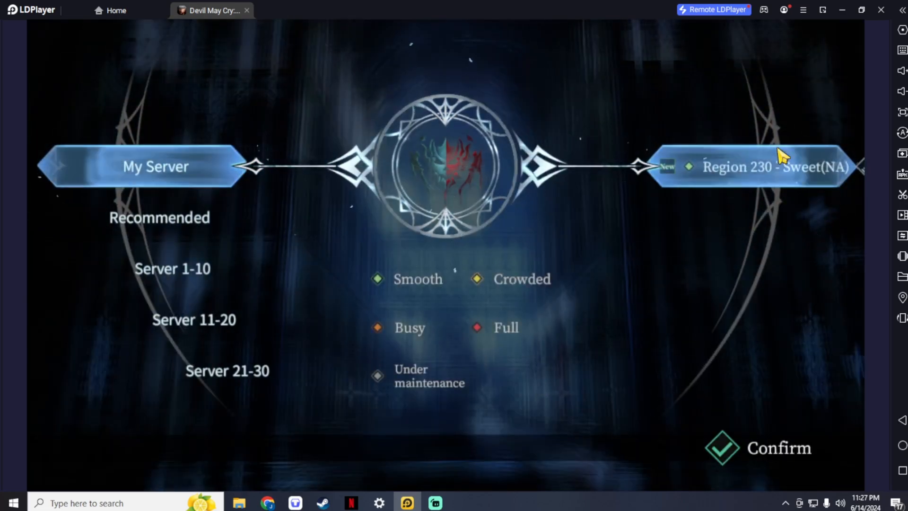
mouse_move(162, 218)
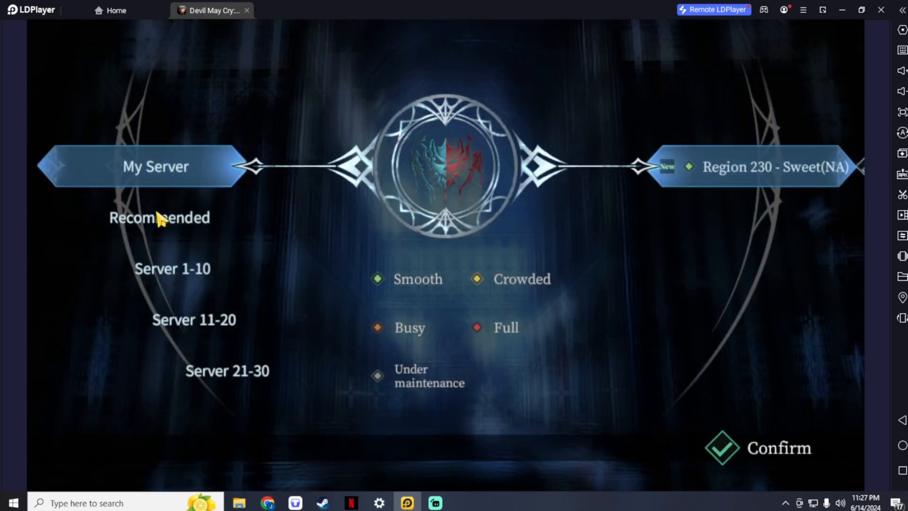
left_click(756, 447)
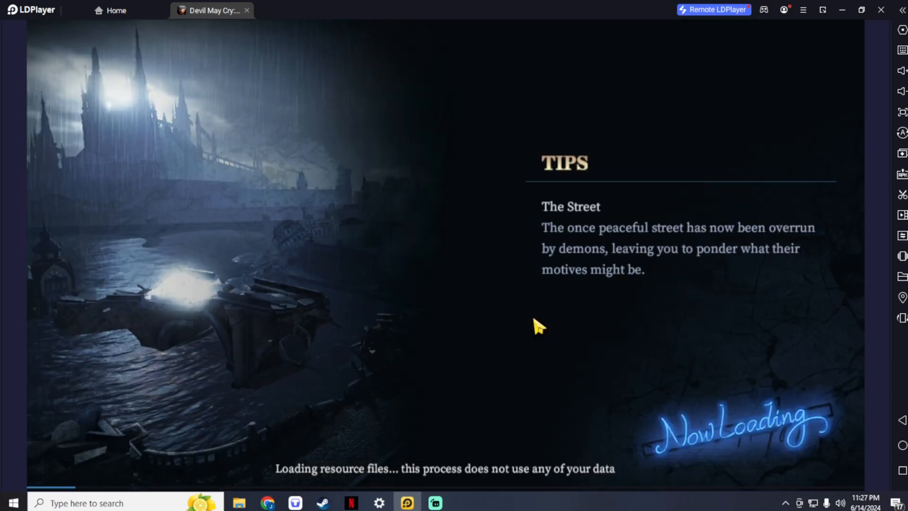
mouse_move(417, 337)
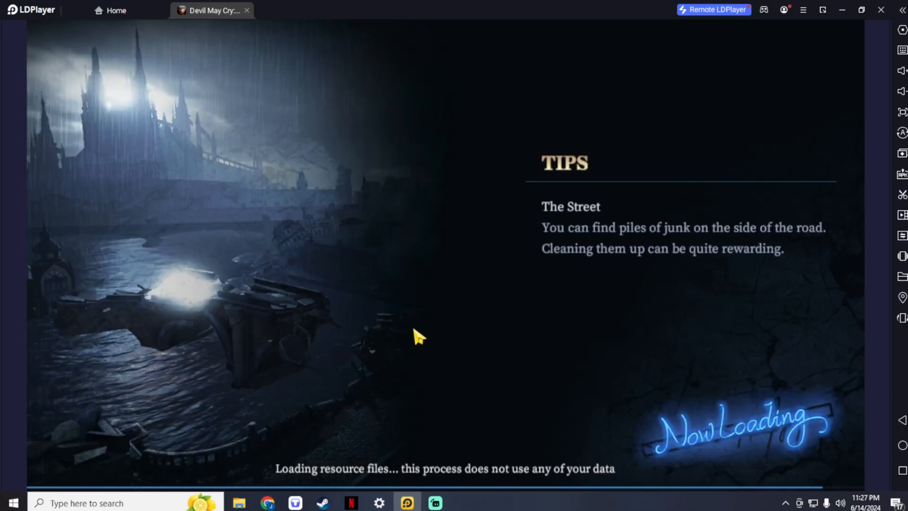
mouse_move(715, 411)
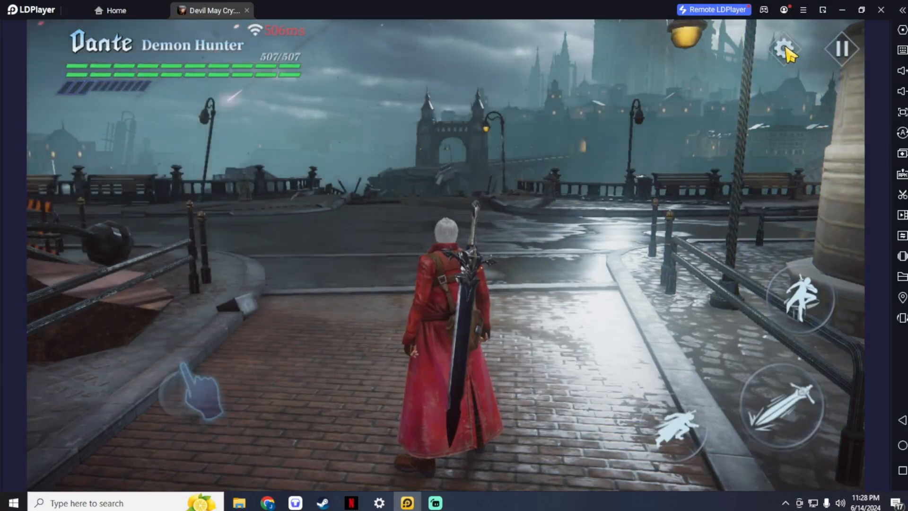
Step: Enter the game's settings and start Custom Setup of the on-screen button layout
left_click(785, 49)
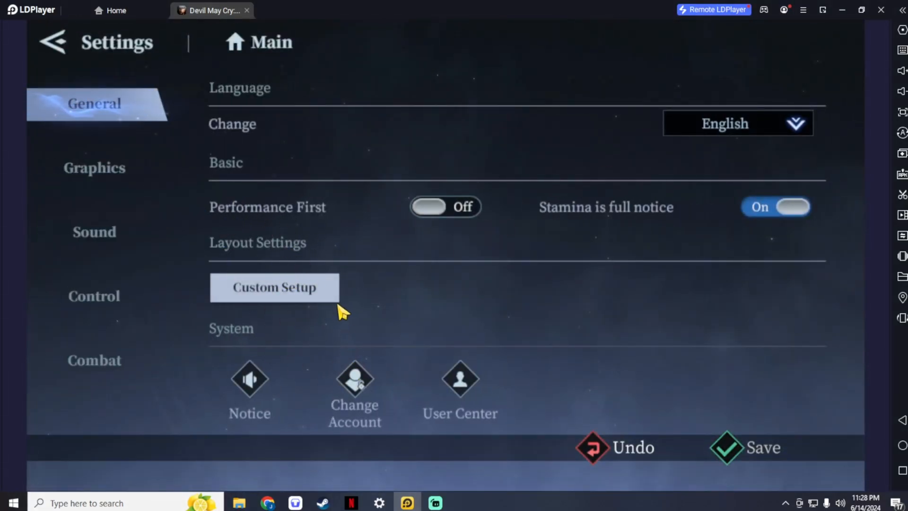
left_click(274, 288)
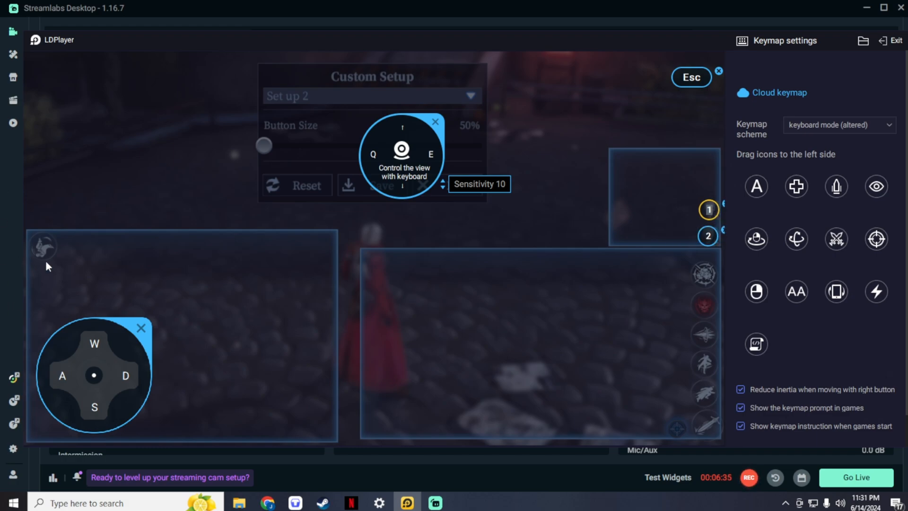
Step: Bind keys such as Space and Shift to the top-left action and right-side skill buttons
left_click(43, 246)
type("E")
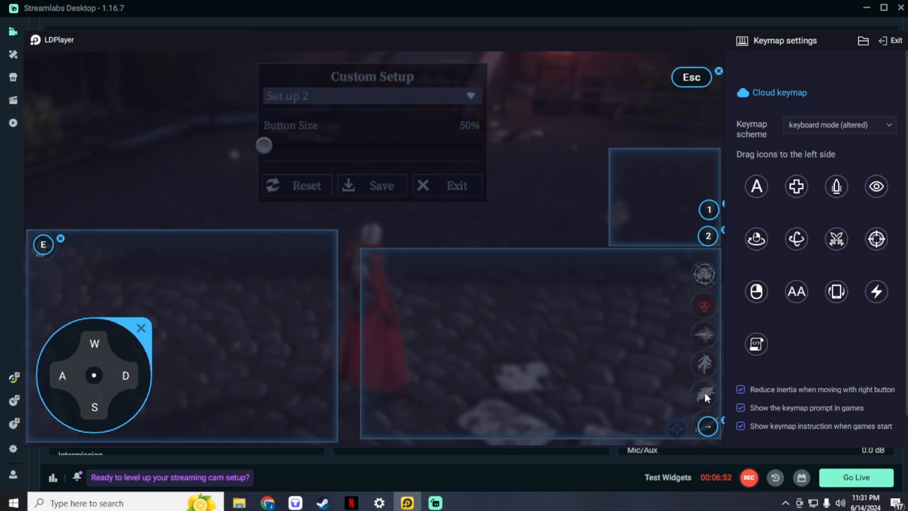
left_click(706, 365)
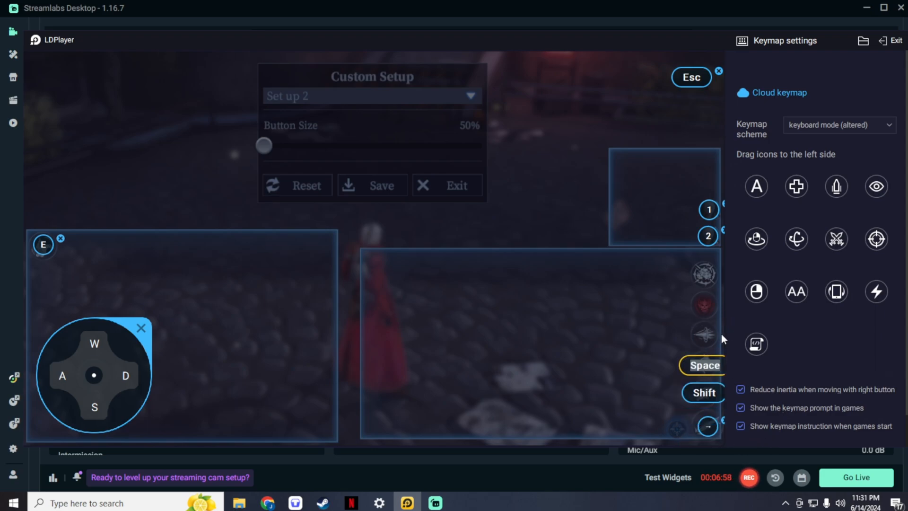
left_click(705, 334)
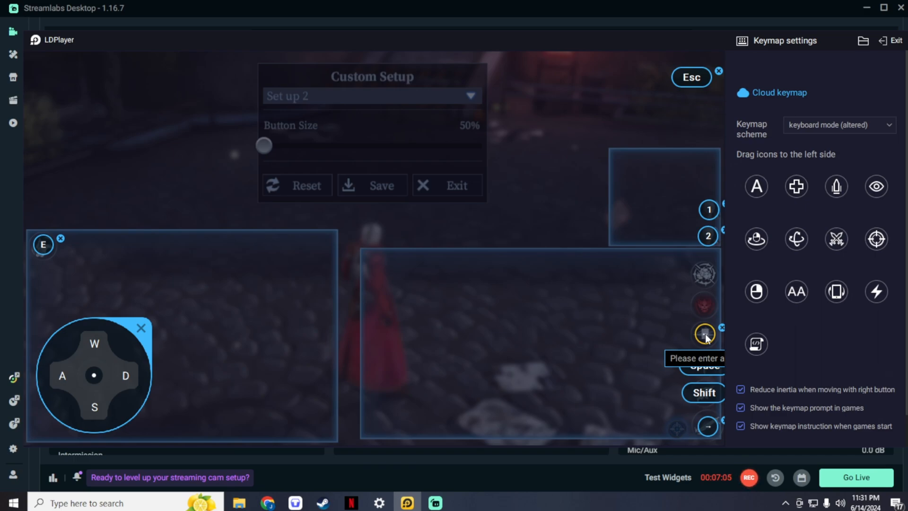
mouse_move(707, 311)
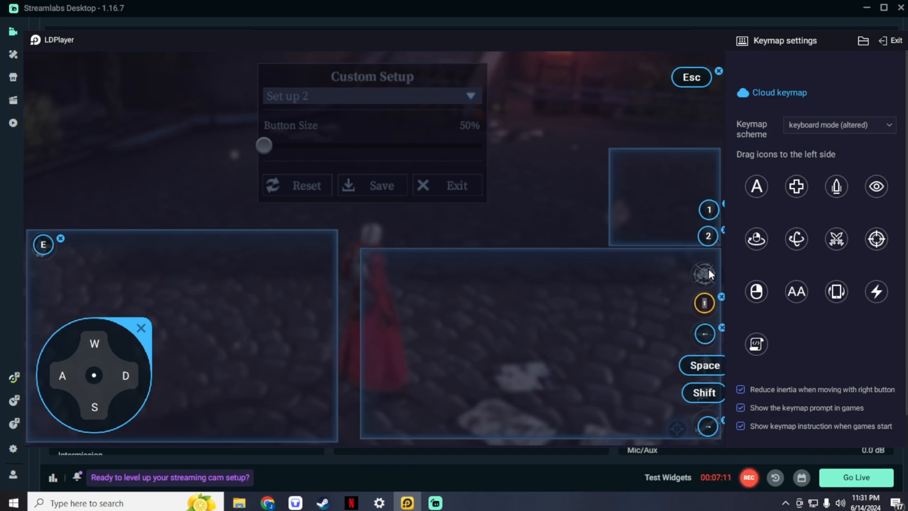
left_click(705, 275)
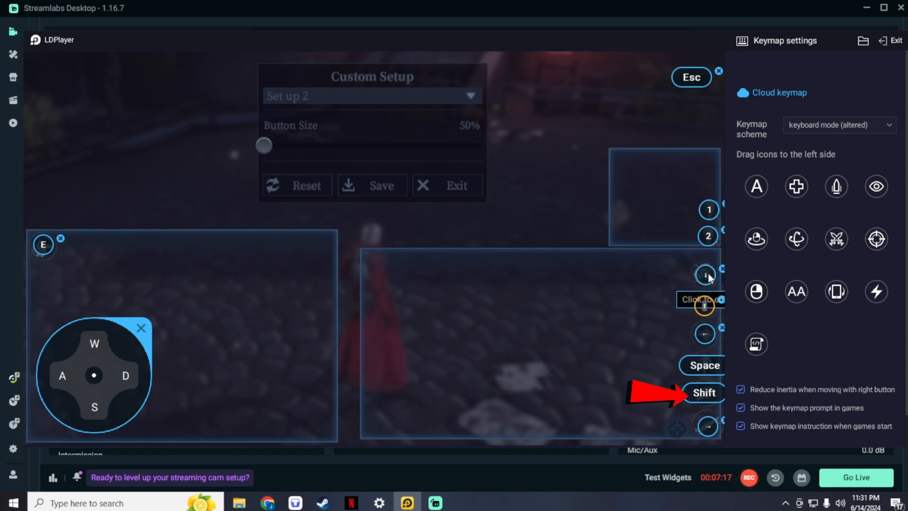
left_click(705, 335)
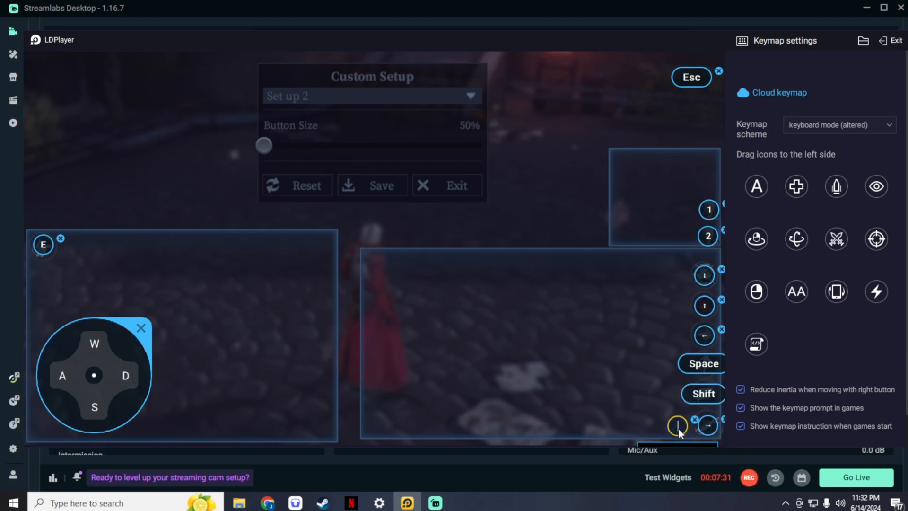
mouse_move(795, 238)
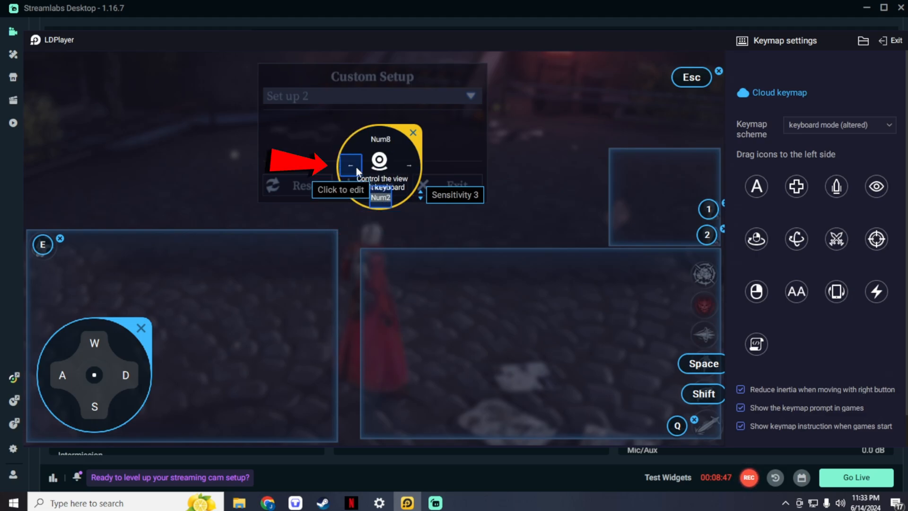
Step: Assign Num8/Num4/Num6/Num2 to the view-control widget at sensitivity 3 and save the keymap
left_click(407, 166)
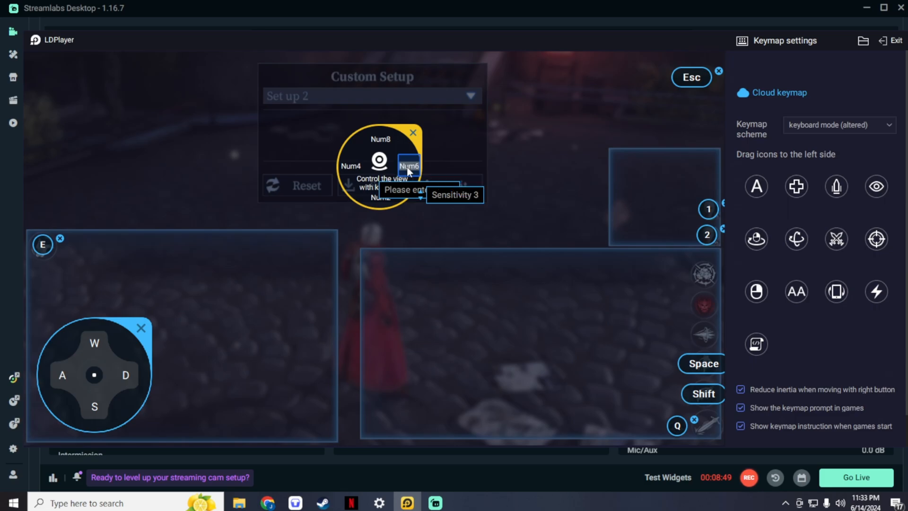
mouse_move(577, 143)
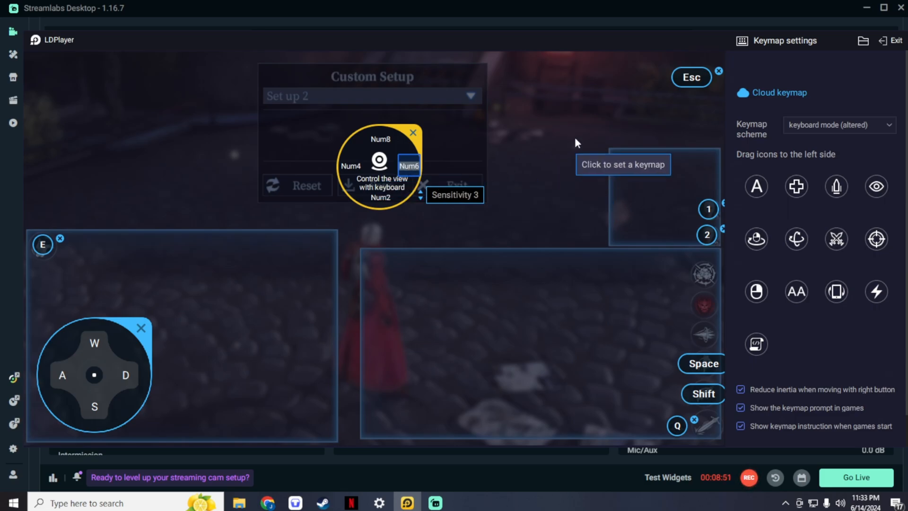
mouse_move(798, 384)
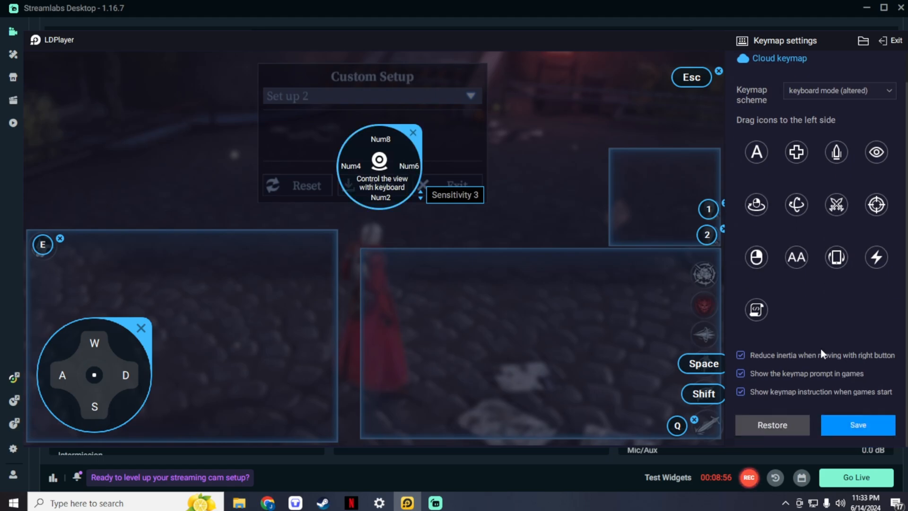
left_click(420, 200)
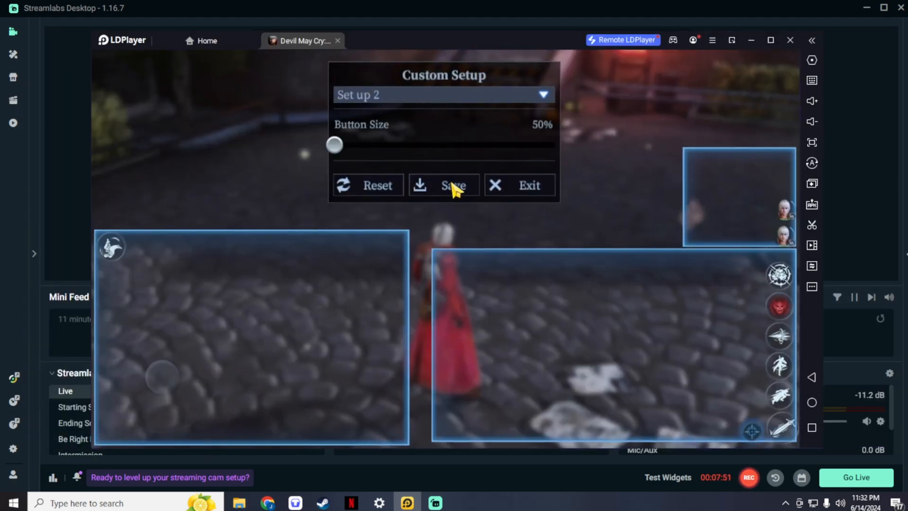
Step: Save the custom button layout and review the game's Graphics settings (High load, Super High quality)
left_click(444, 185)
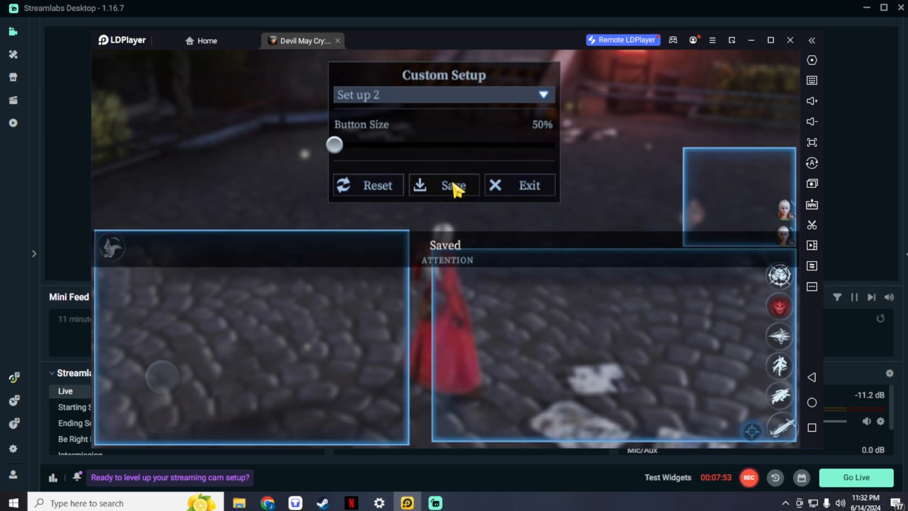
left_click(518, 184)
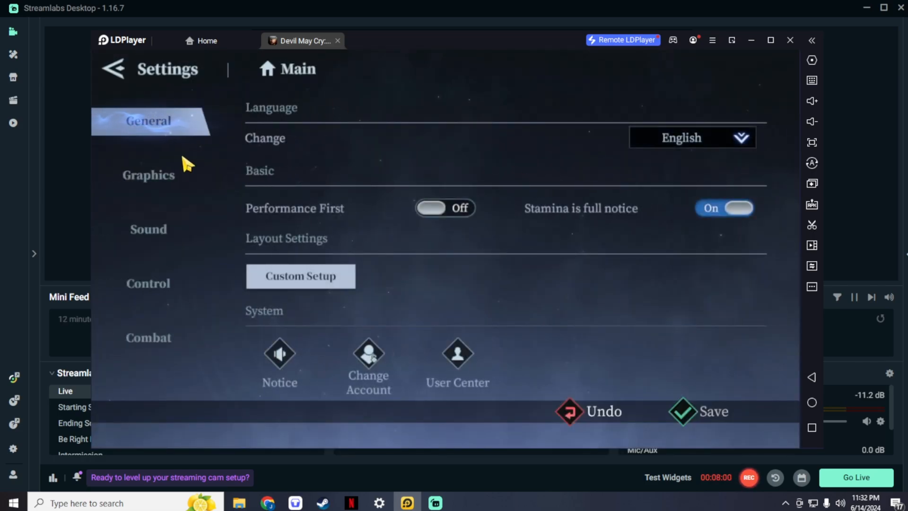
left_click(149, 174)
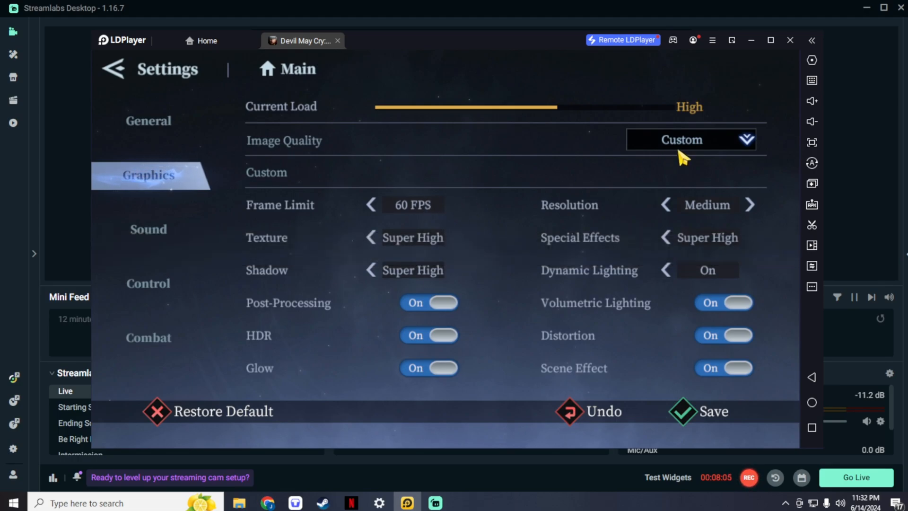
mouse_move(472, 235)
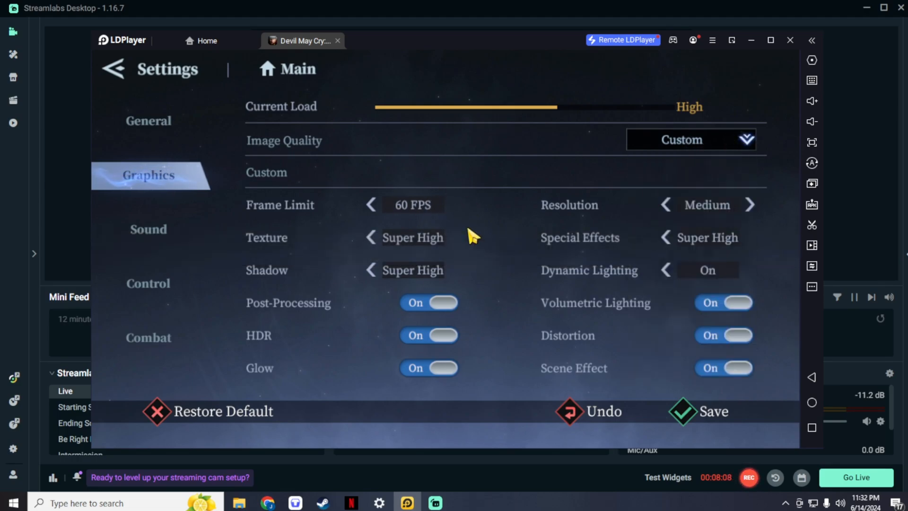
left_click(751, 205)
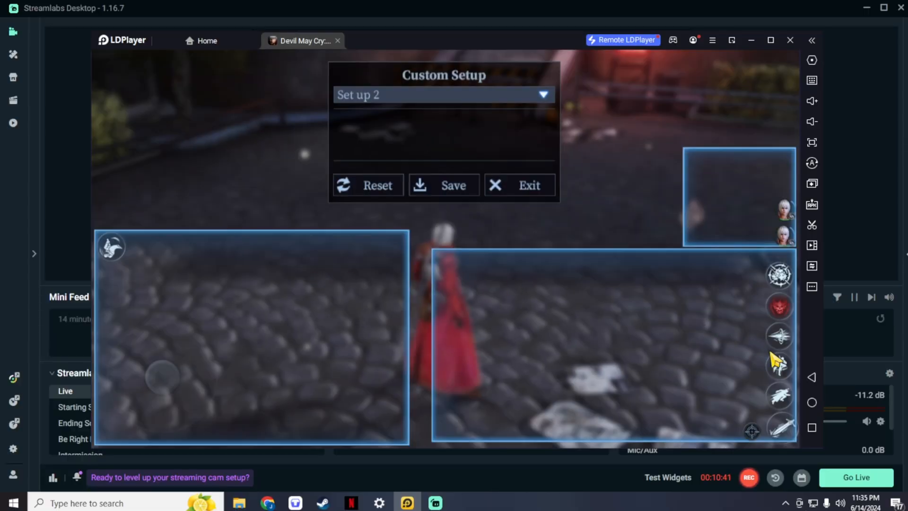
mouse_move(812, 80)
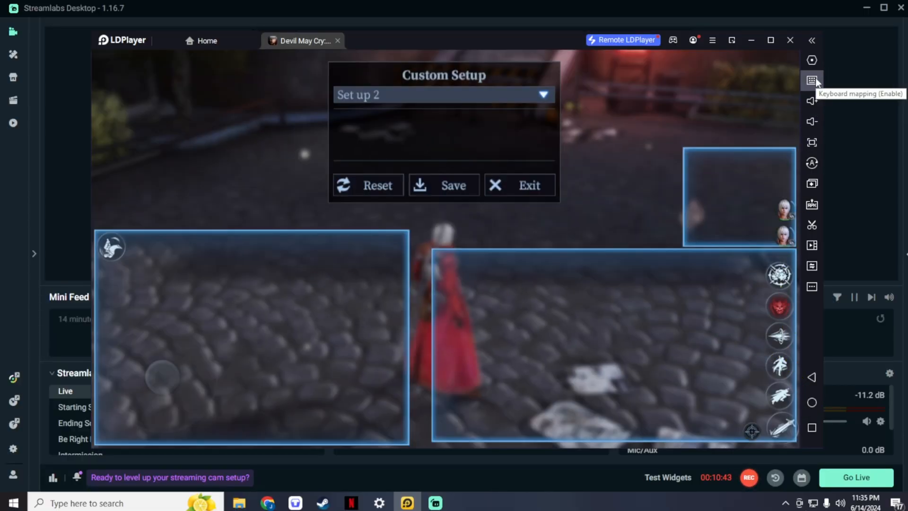
Step: Set view sensitivity to 2 and turn off 'Show the keymap prompt in games' in Keyboard mapping
left_click(812, 79)
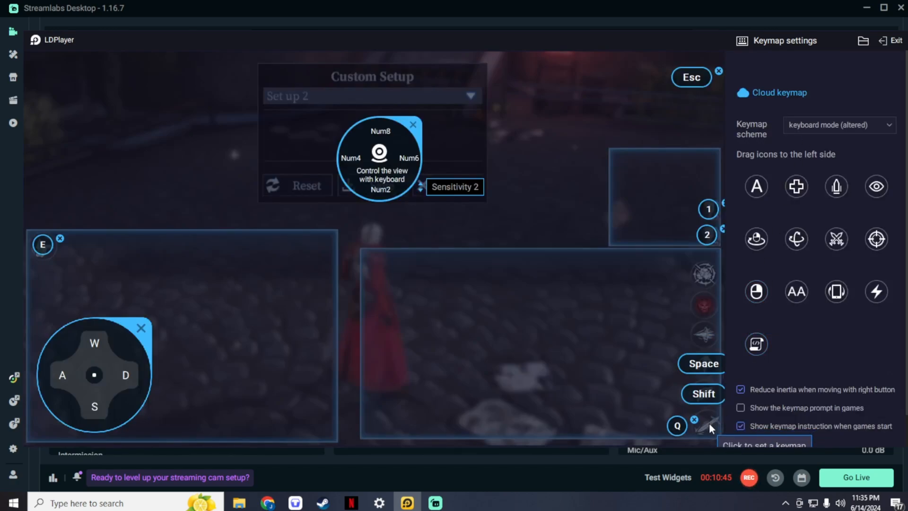
left_click(708, 423)
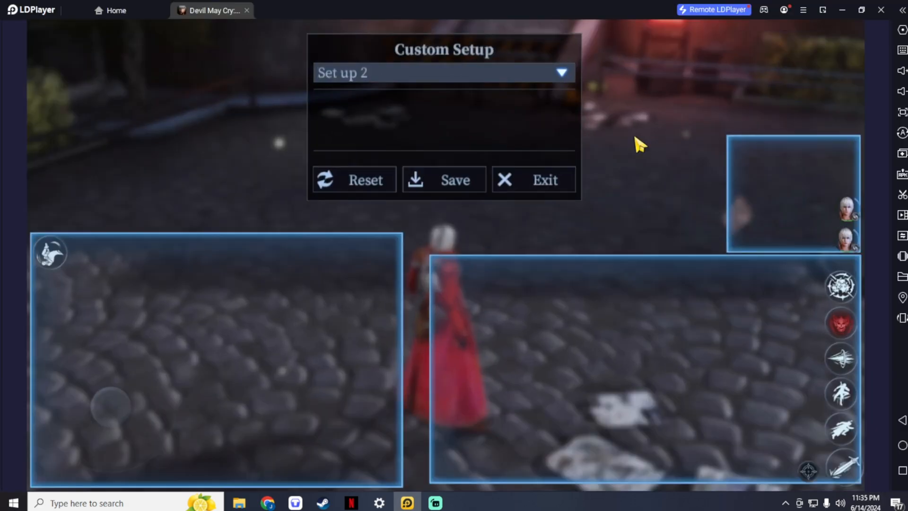
Step: Bind Alt near the quest panel and Enter on the City Library marker, then save the keymap
left_click(533, 179)
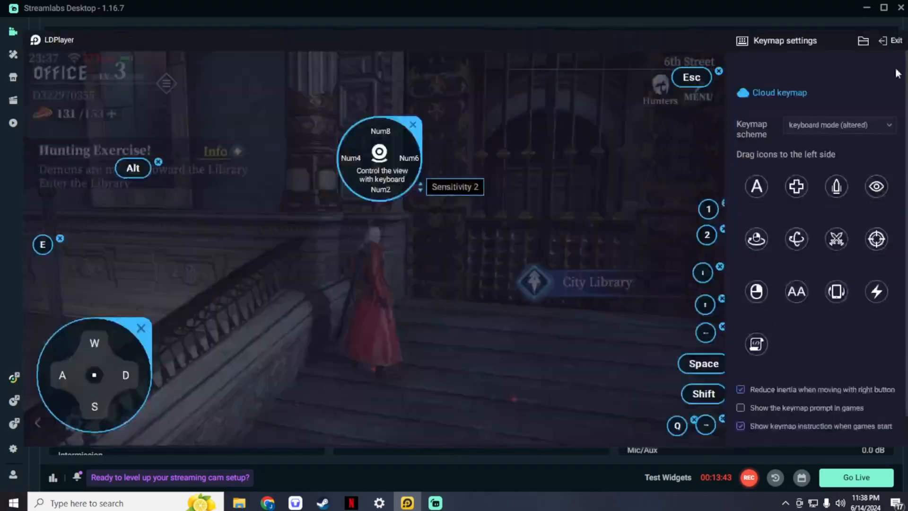
left_click(532, 281)
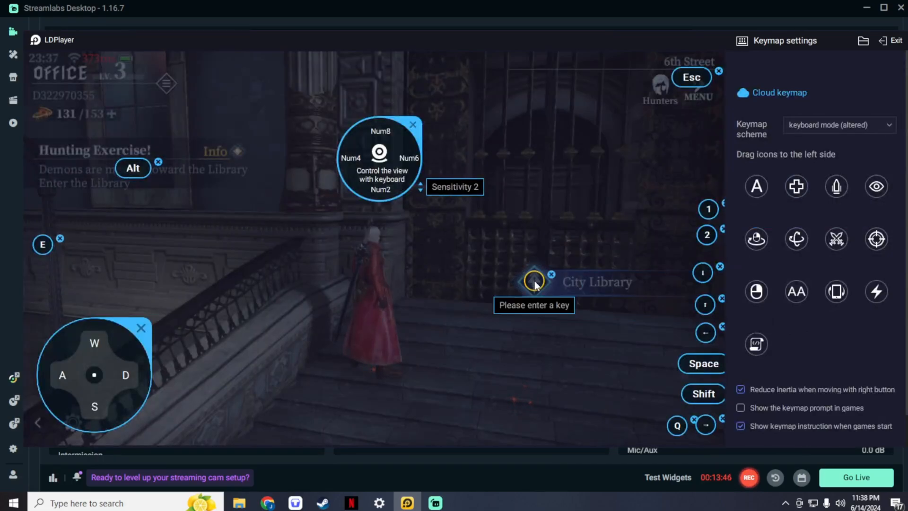
key("Enter")
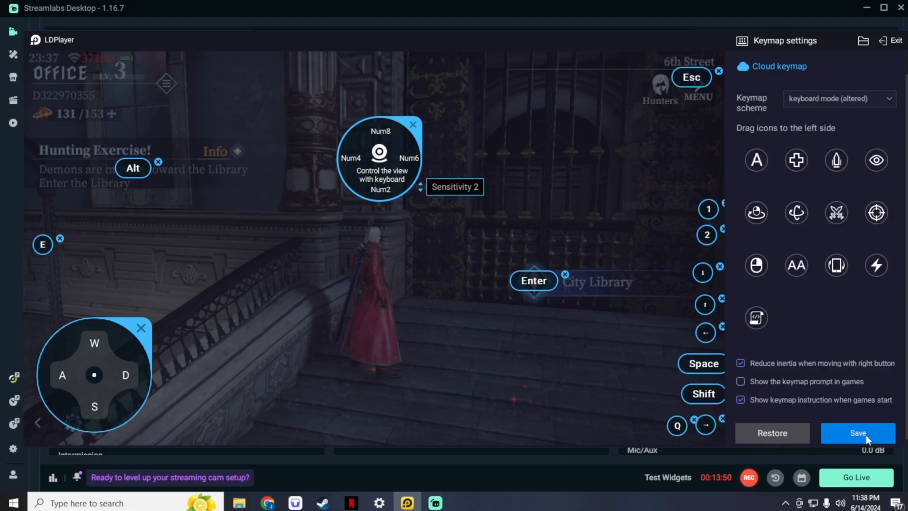
left_click(858, 432)
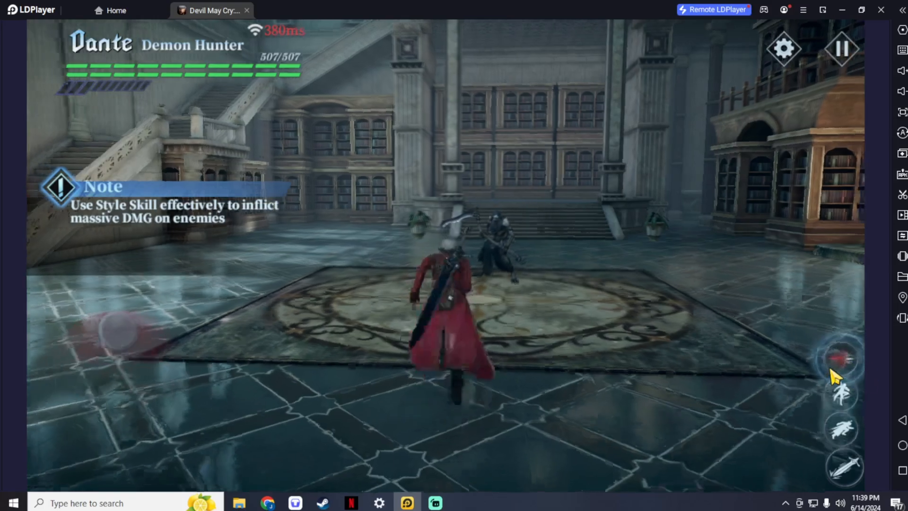
Step: Attack the Blood Pride enemy in the library using the mapped controls
left_click(840, 358)
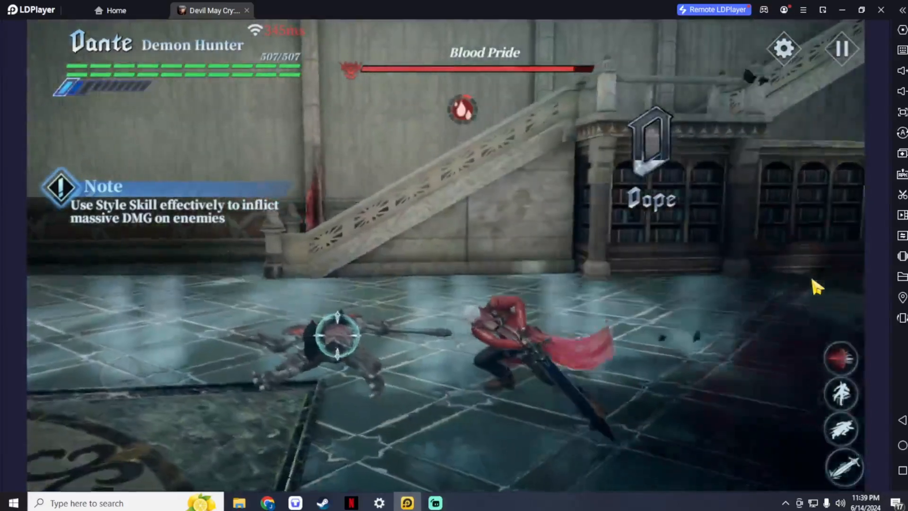
left_click(841, 358)
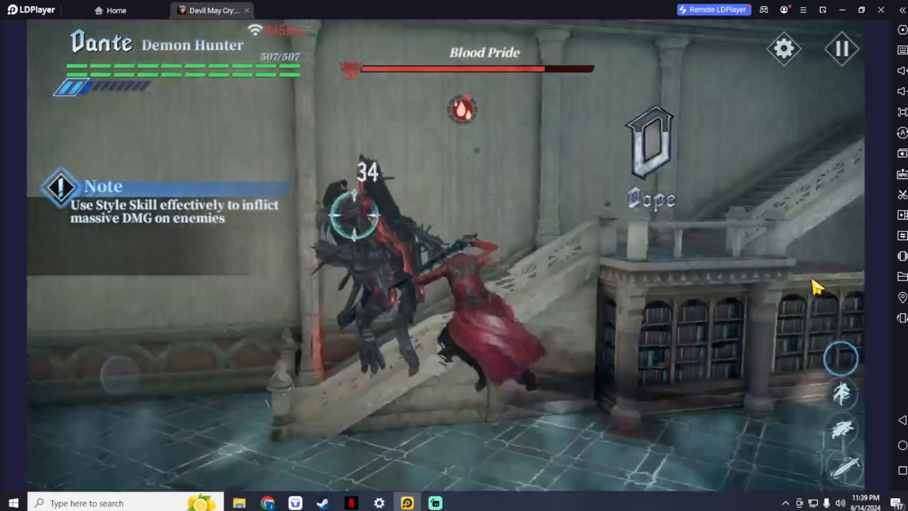